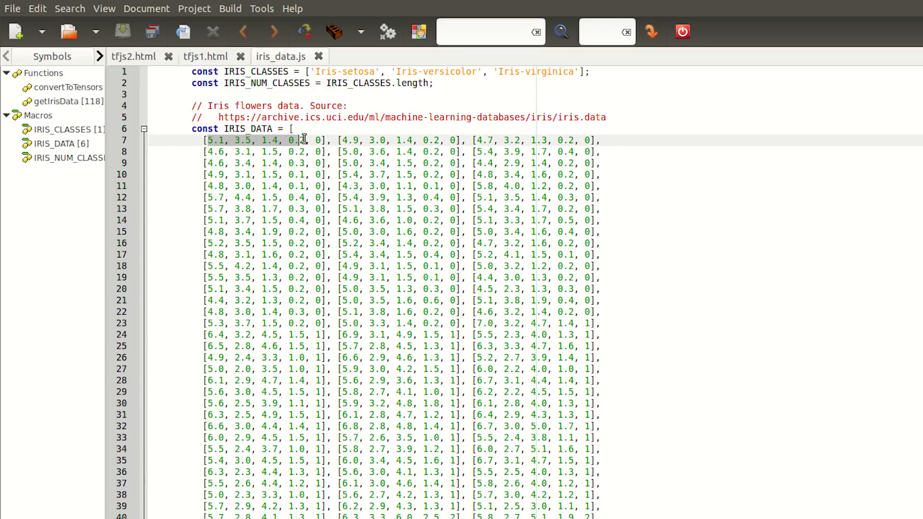
mouse_move(298, 254)
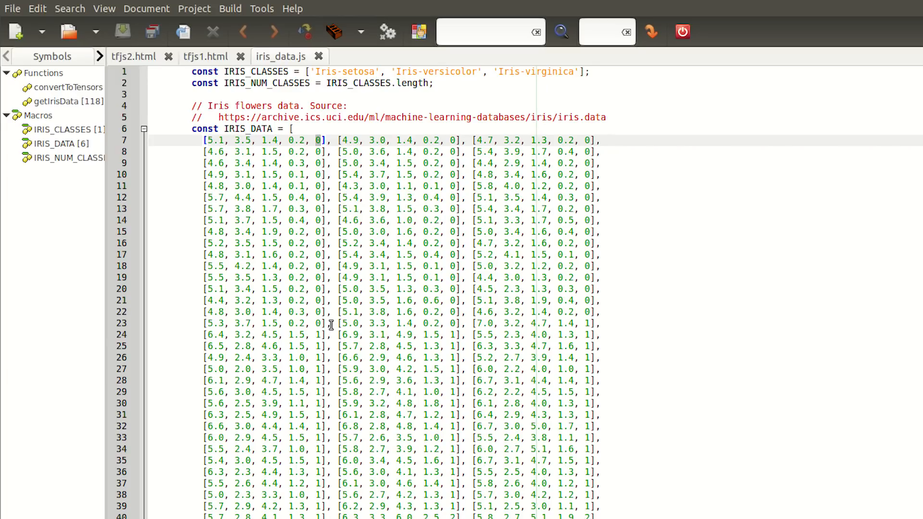
- Scroll from the IRIS_DATA rows down to the getIrisData function
scroll("down", 3)
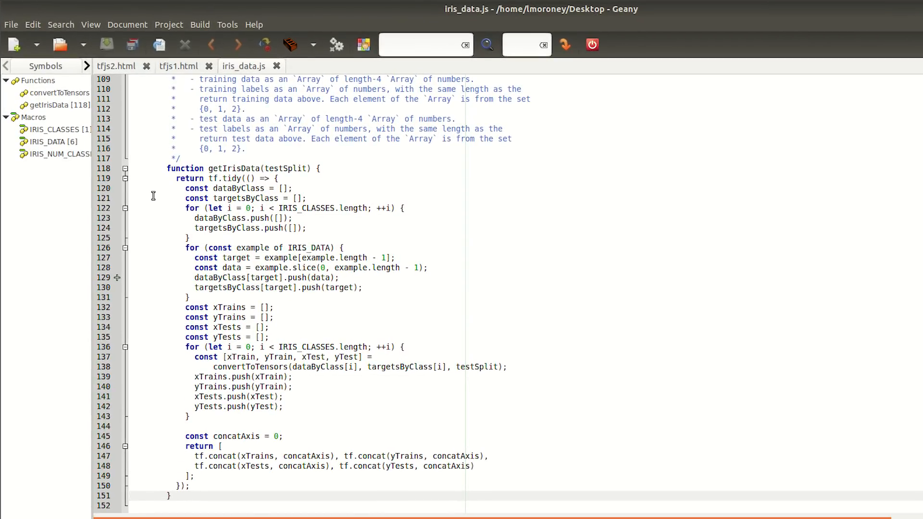
- Review the per-class loop's dataByClass and targetsByClass pushes against the first data row's class label
left_click(195, 218)
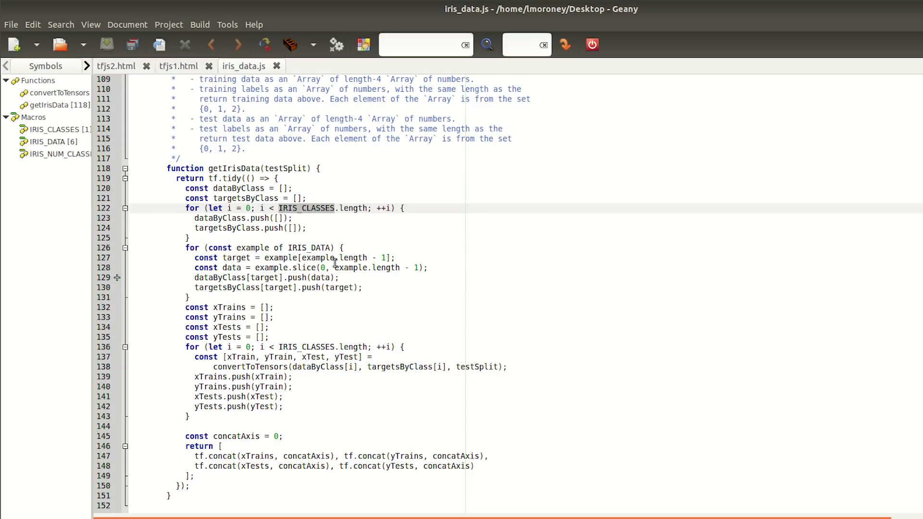
mouse_move(257, 219)
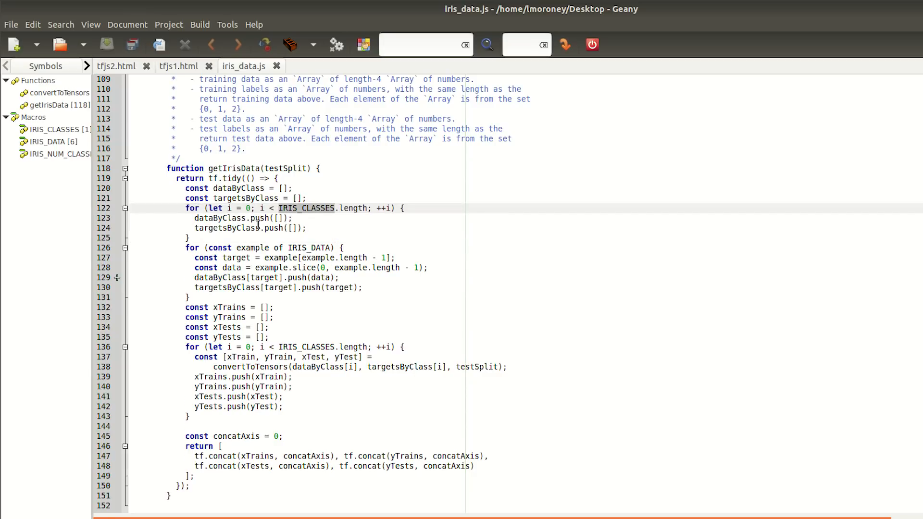
double_click(221, 218)
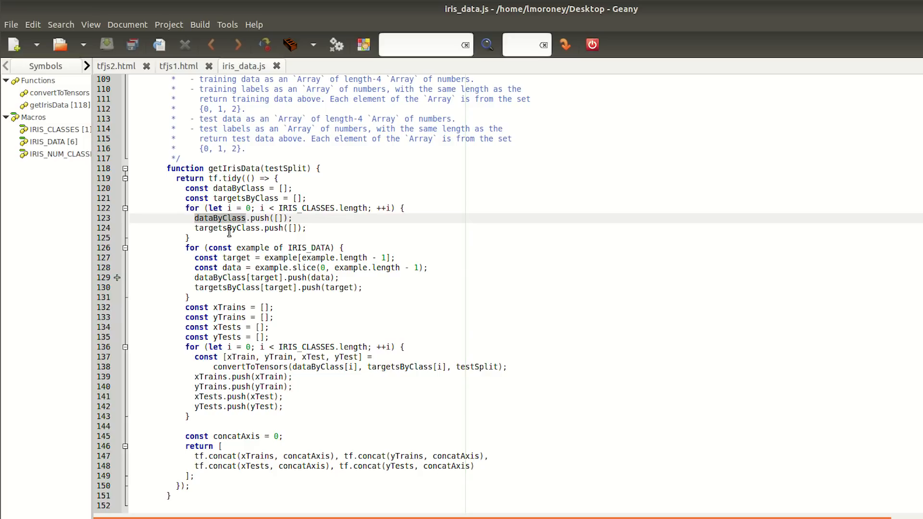
left_click(228, 228)
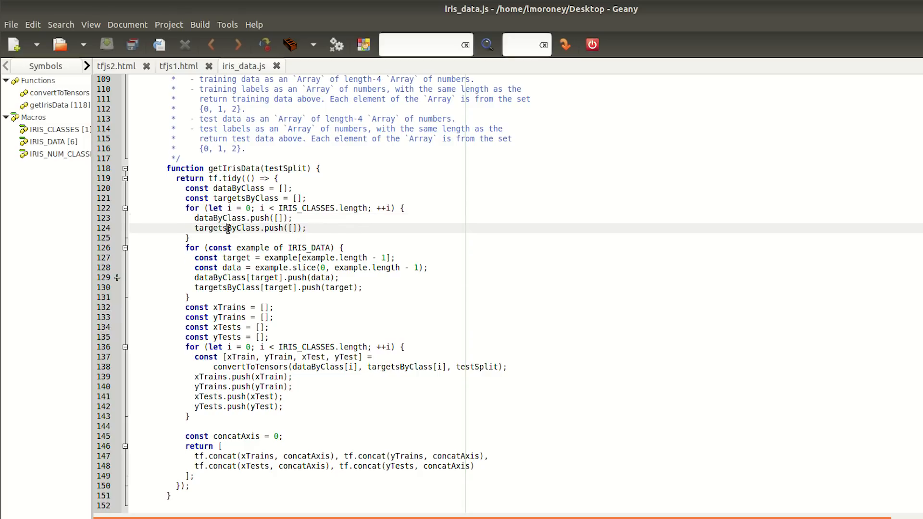
scroll("up", 3)
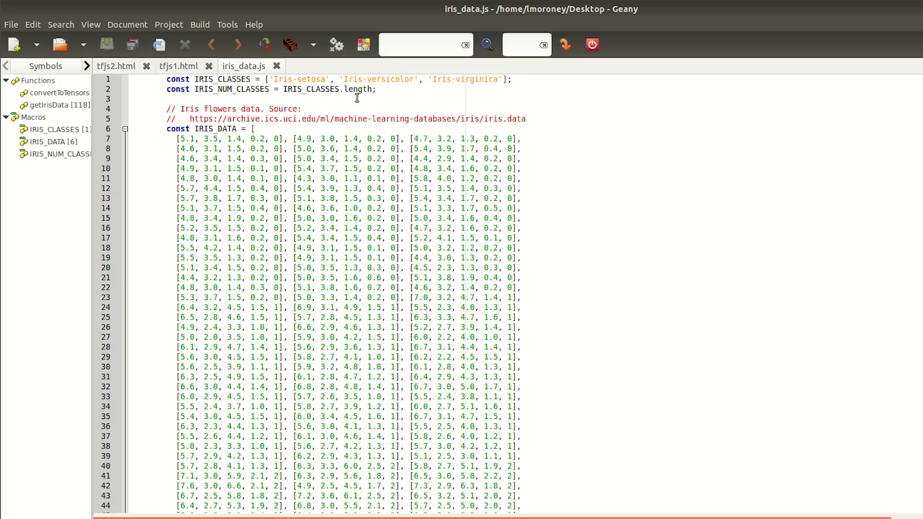
left_click(316, 78)
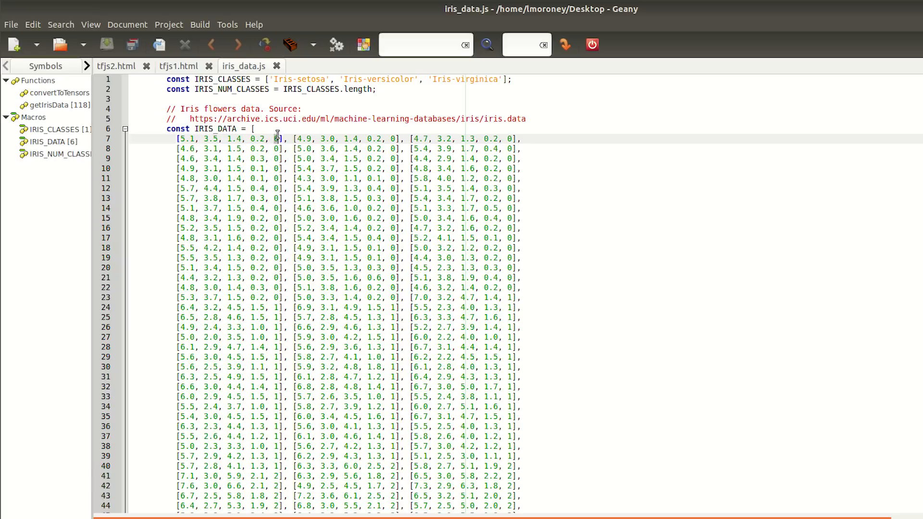
- Scroll back down to the grouping loop in getIrisData
scroll("down", 3)
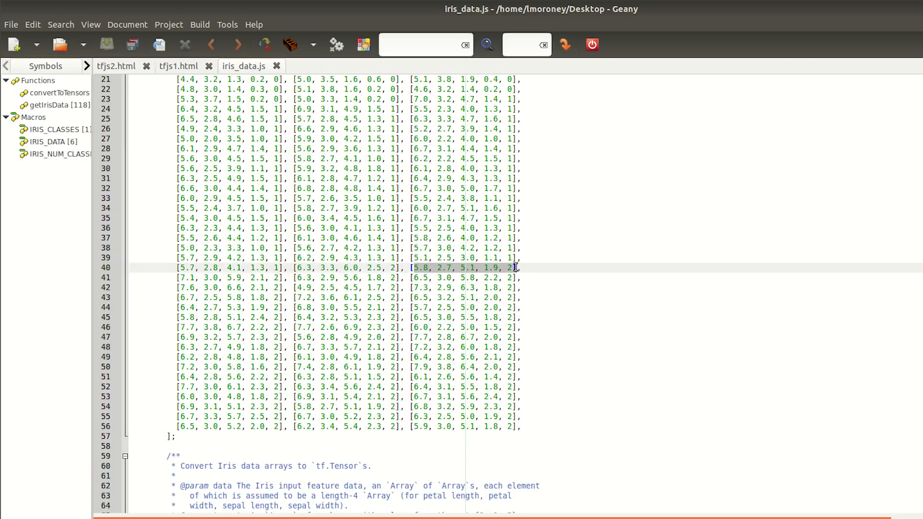
scroll("down", 3)
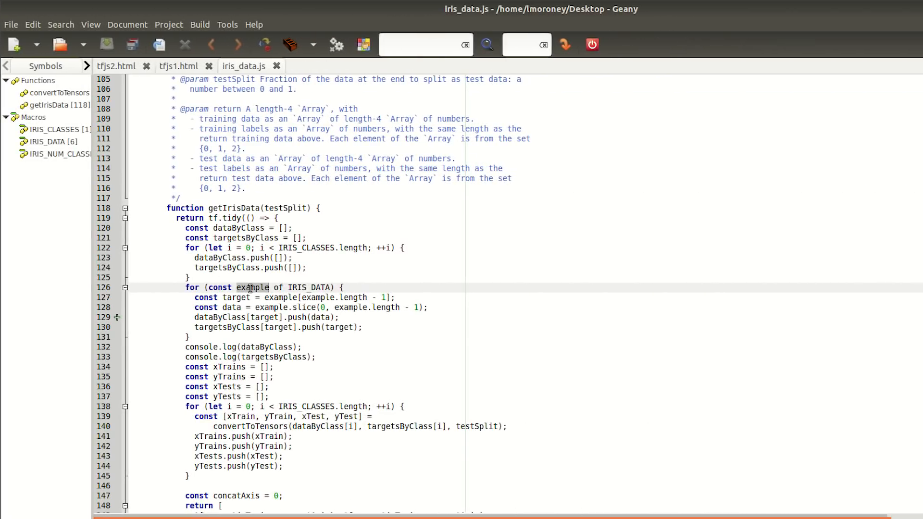
- Review the loop's example, target and dataByClass push lines, then move to the tfjs2.html page
double_click(310, 288)
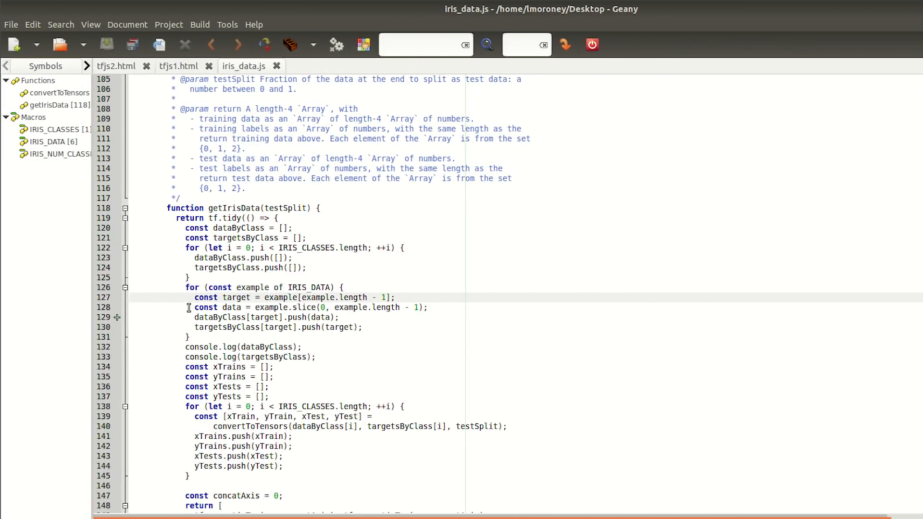
left_click(195, 307)
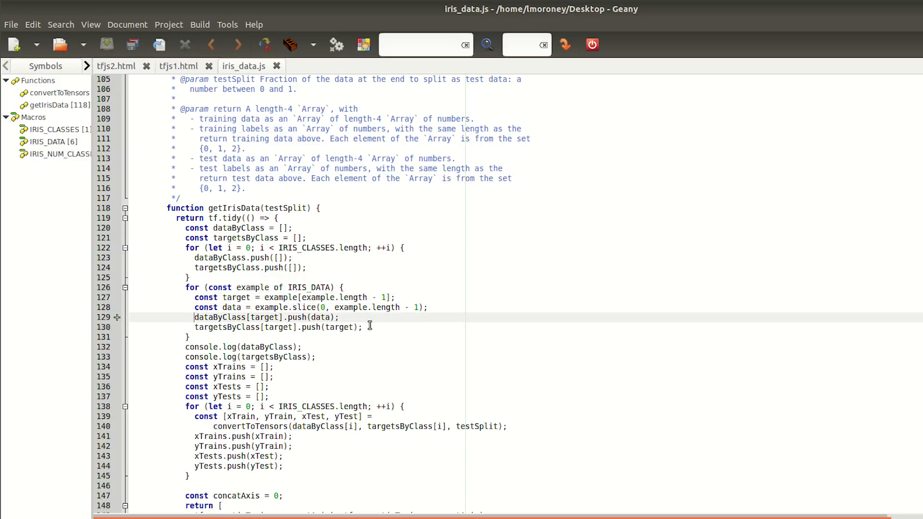
left_click(280, 327)
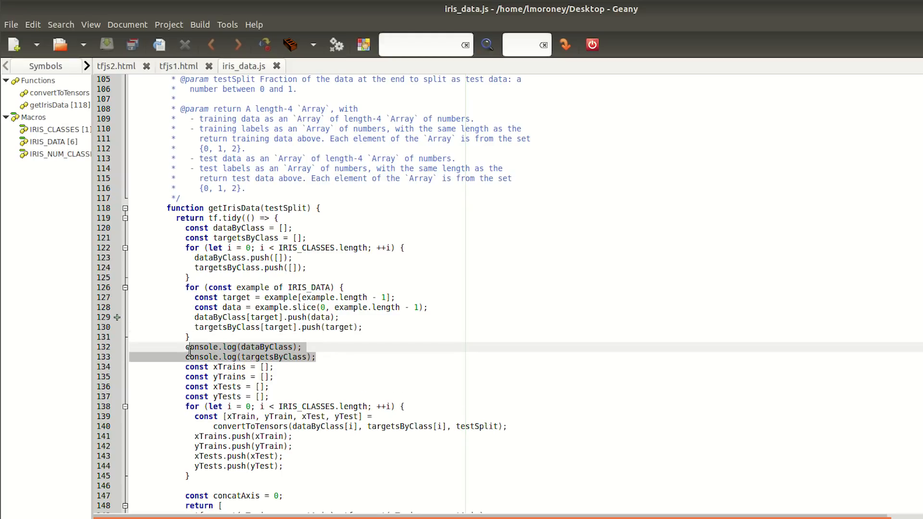
mouse_move(318, 355)
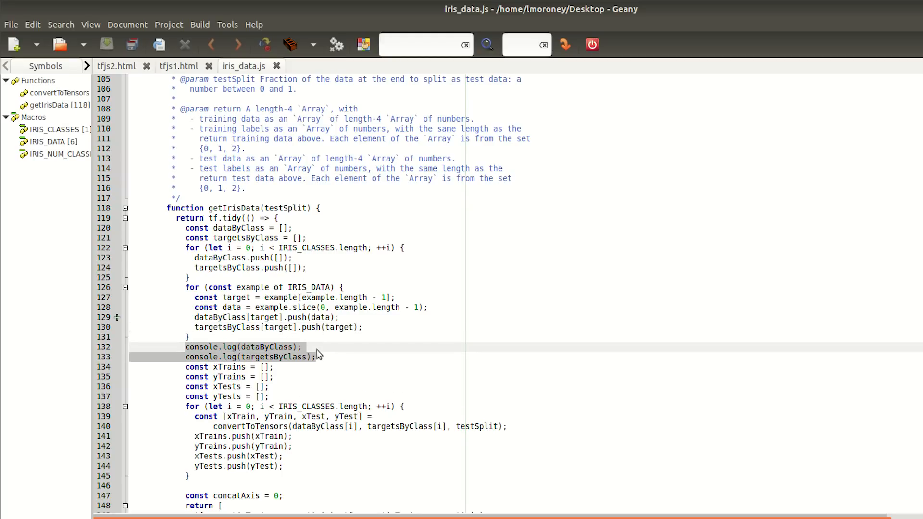
left_click(116, 66)
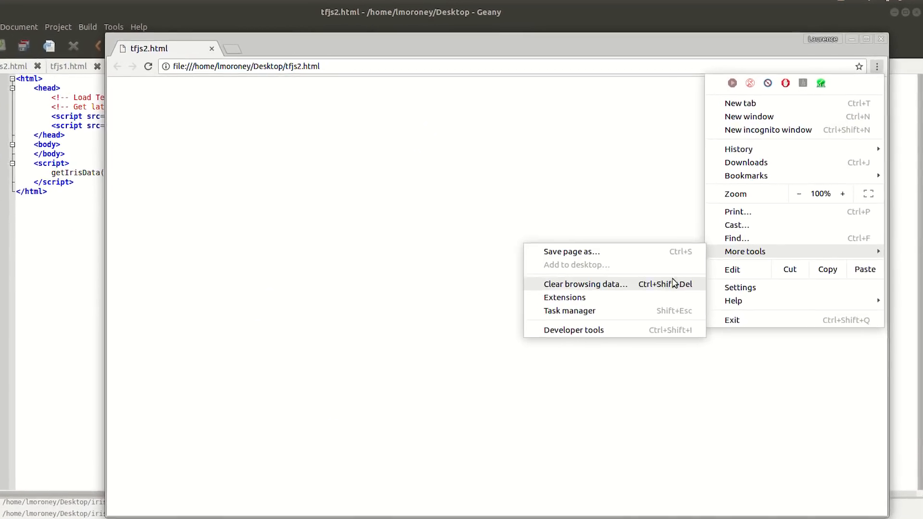
- Show the Developer tools console and expand the first logged Array(3) of per-class data
left_click(572, 330)
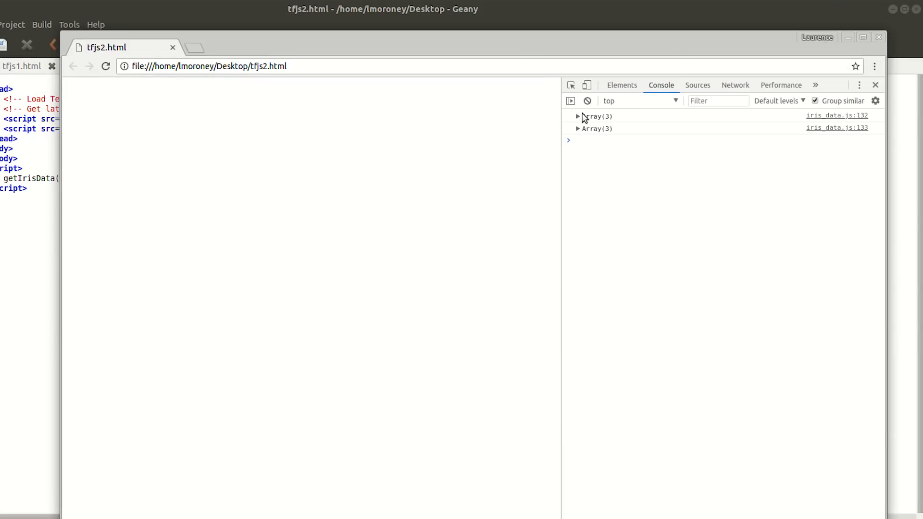
left_click(577, 117)
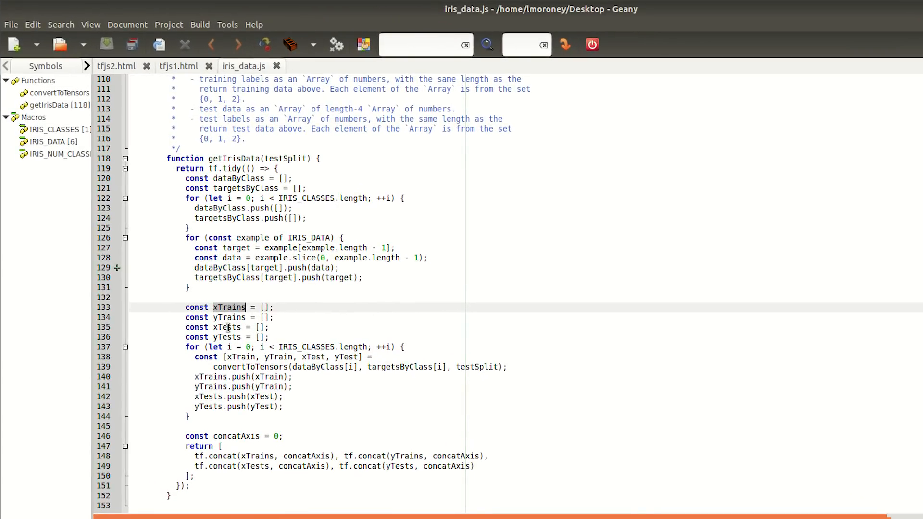
- Check the xTrains declaration and testSplit argument, compare with tfjs2.html, and return to convertToTensors in iris_data.js
double_click(229, 317)
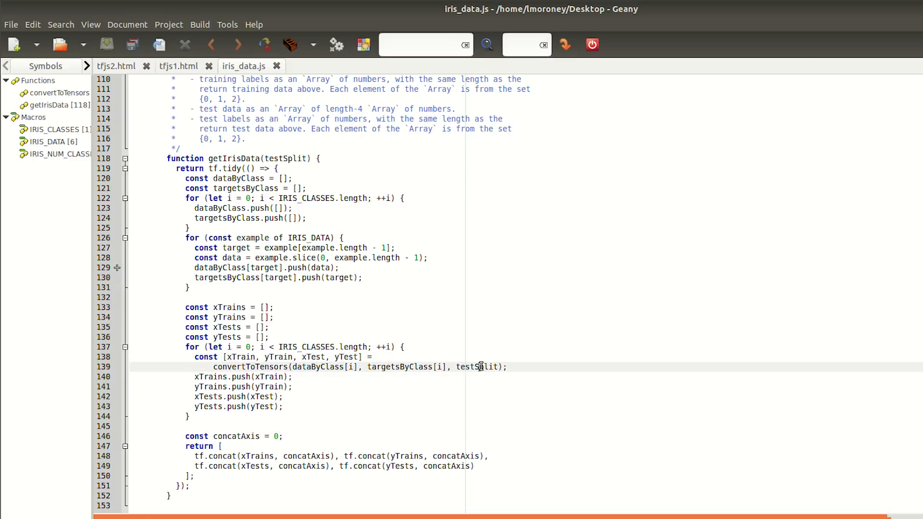
double_click(479, 366)
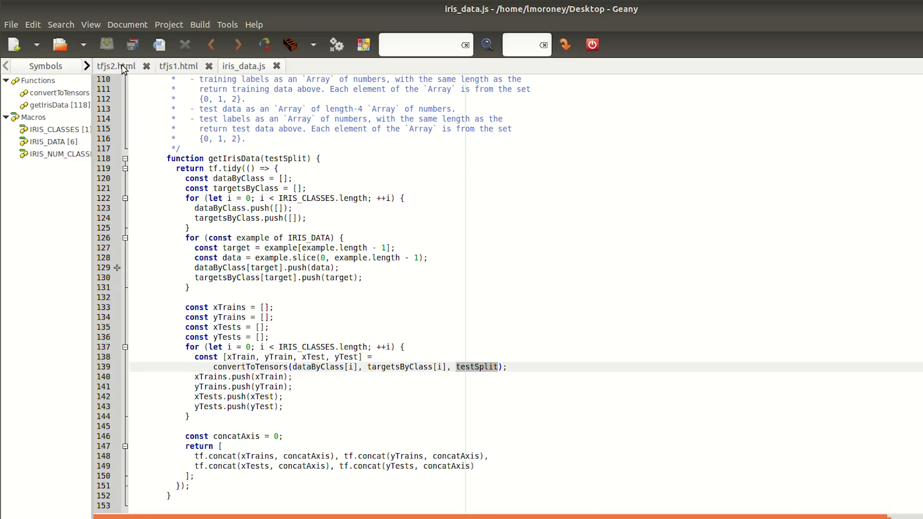
left_click(116, 66)
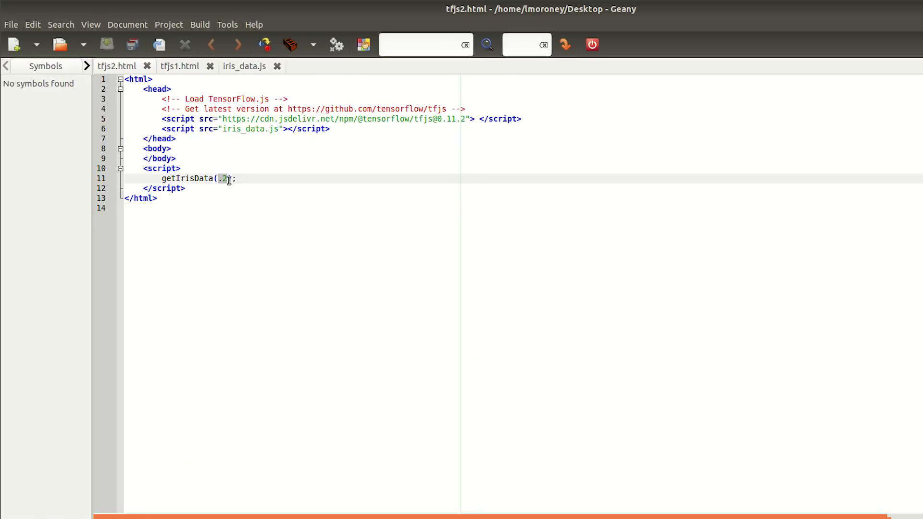
mouse_move(321, 262)
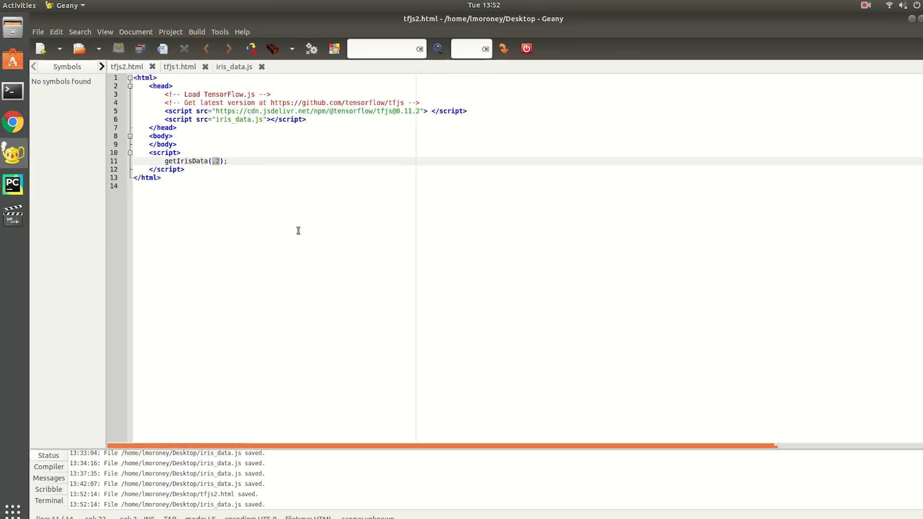
left_click(233, 67)
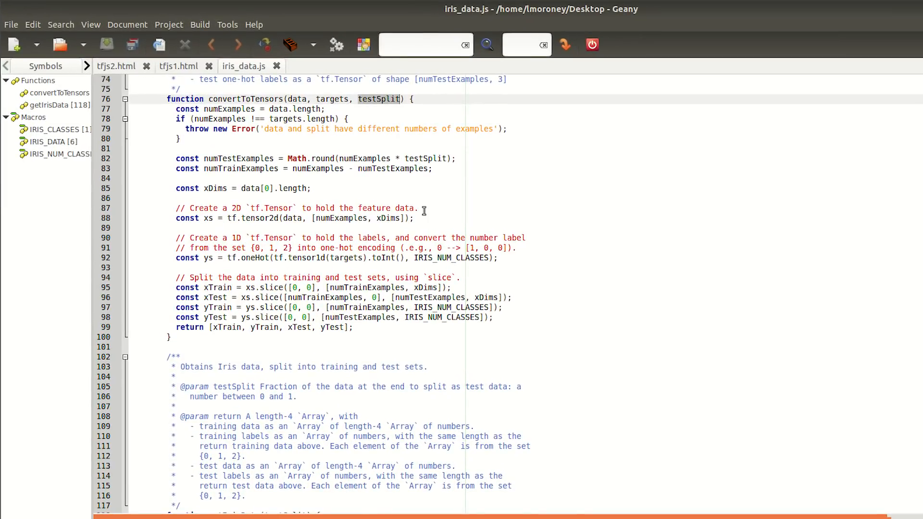
double_click(296, 159)
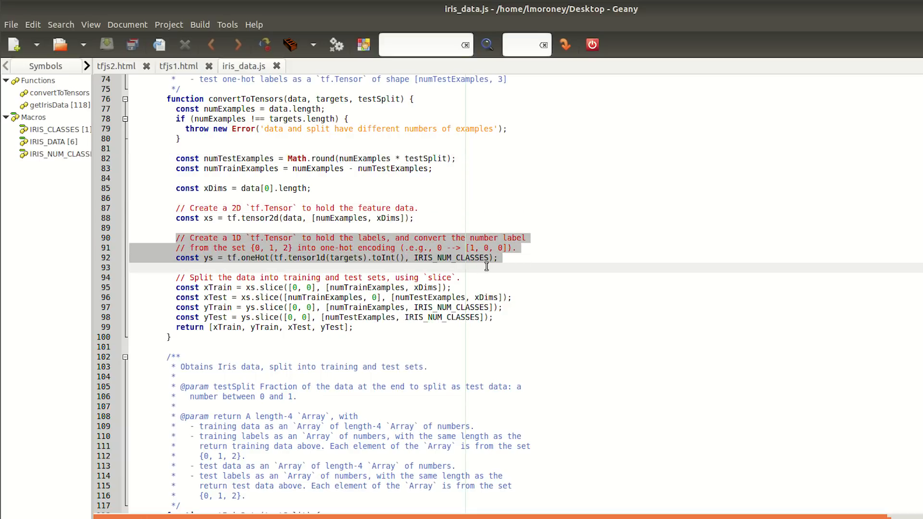
mouse_move(202, 261)
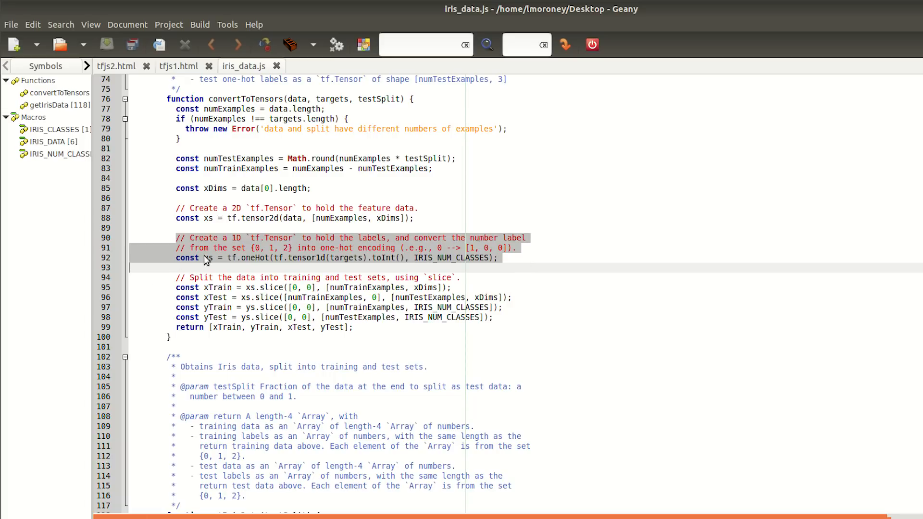
left_click(208, 258)
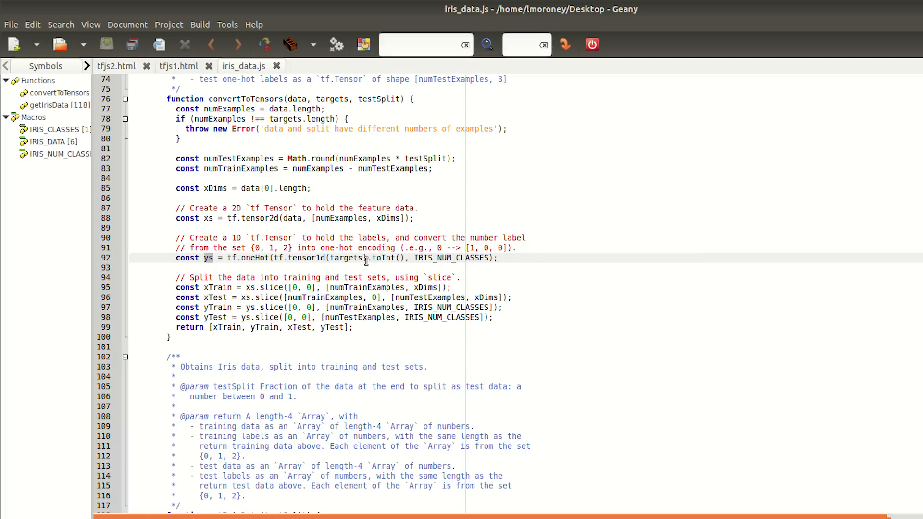
mouse_move(435, 260)
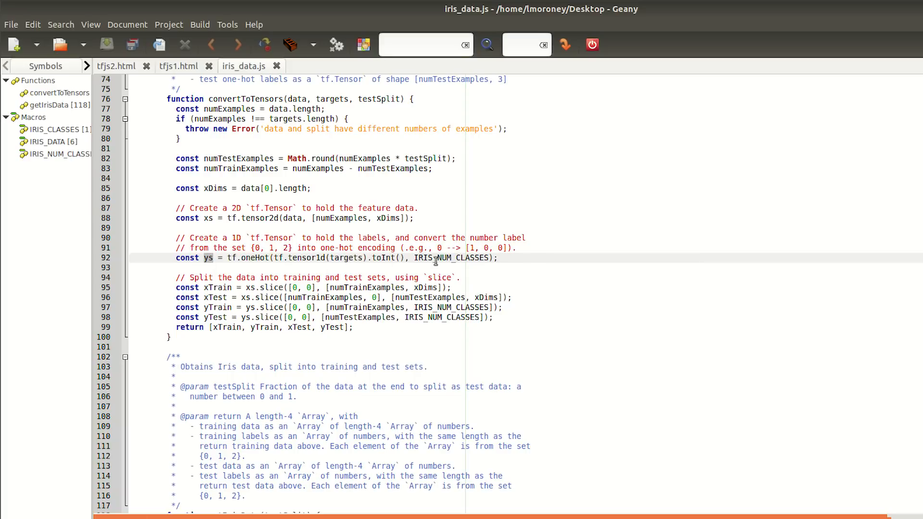
mouse_move(189, 245)
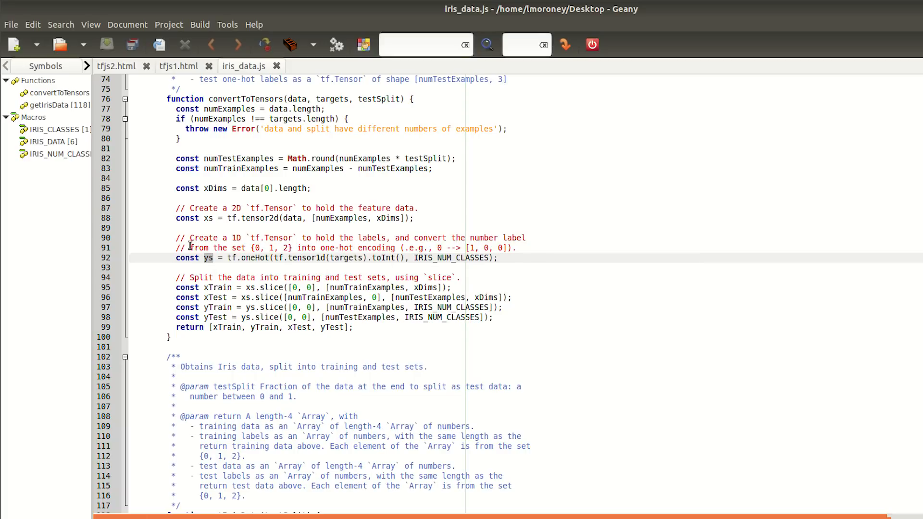
left_click(527, 248)
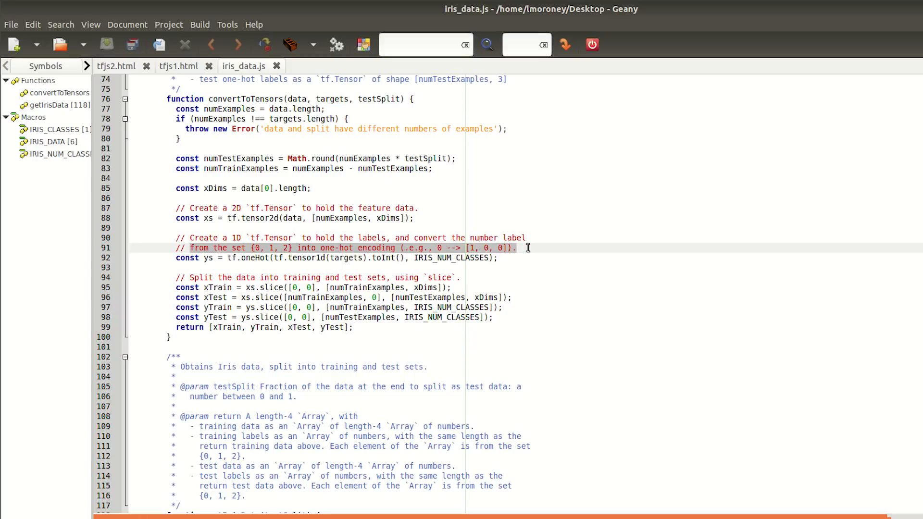
mouse_move(531, 272)
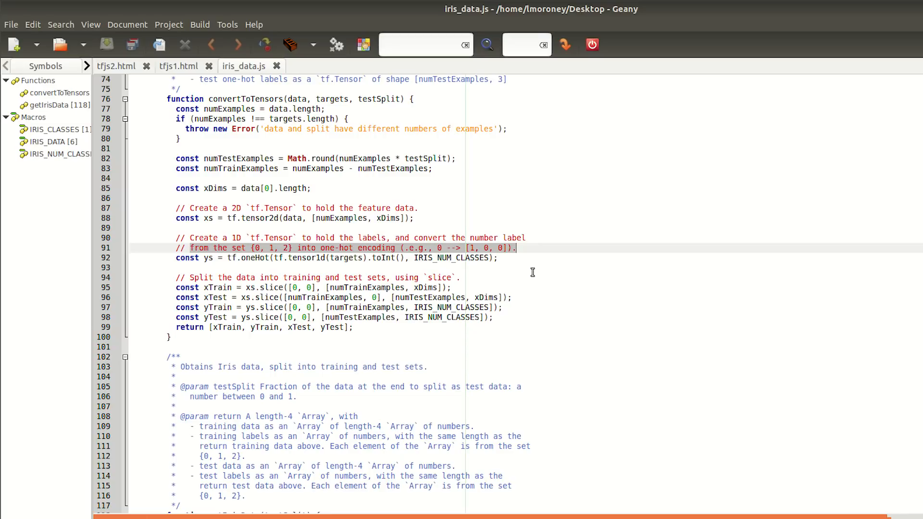
mouse_move(504, 265)
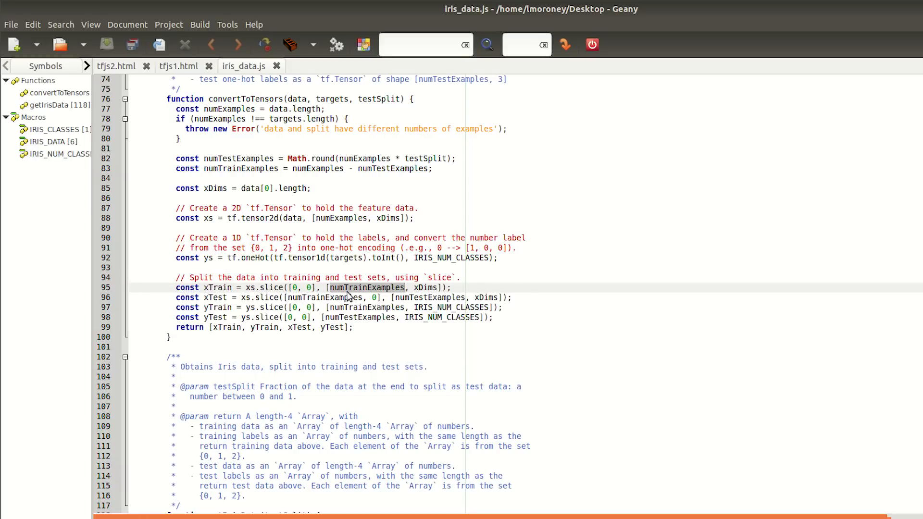
double_click(215, 297)
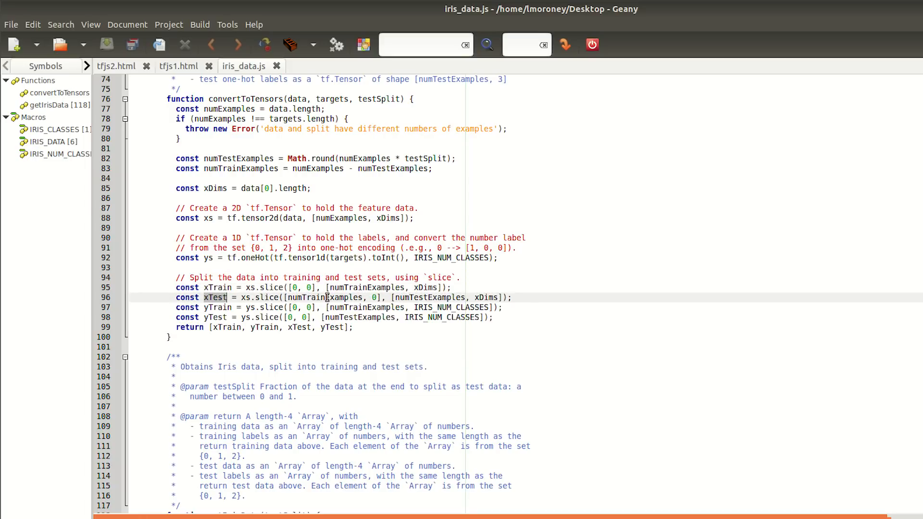
double_click(429, 297)
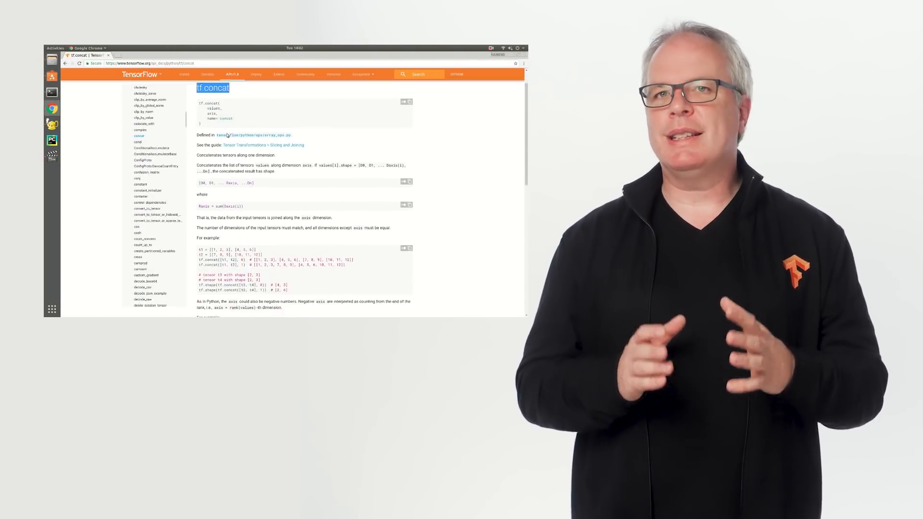
- Scroll down to the tf.concat return block near line 146
scroll("down", 3)
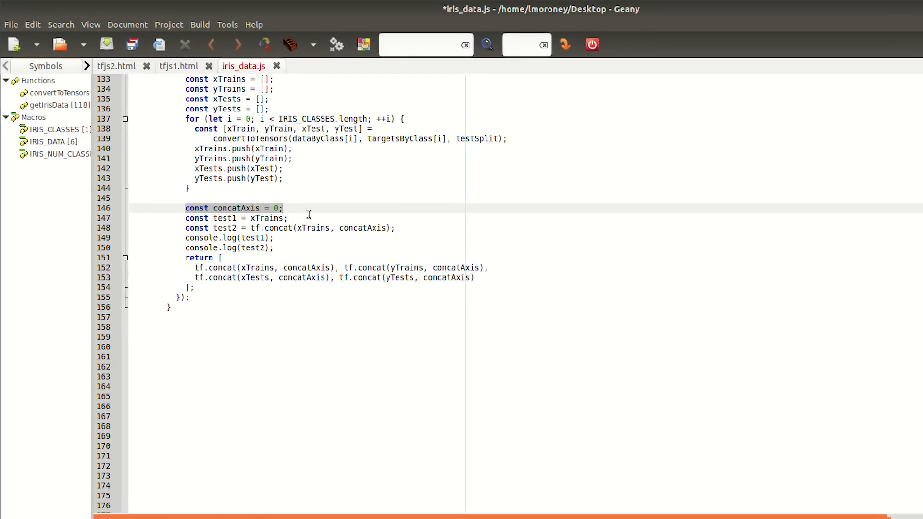
- Review the tf.concat calls with their yTests and axis arguments, save iris_data.js, and load tfjs2.html
left_click(196, 268)
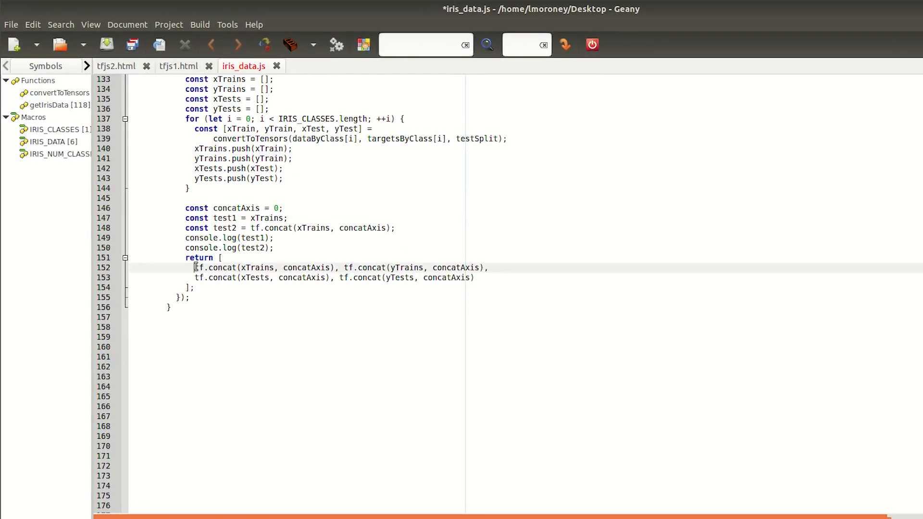
double_click(405, 268)
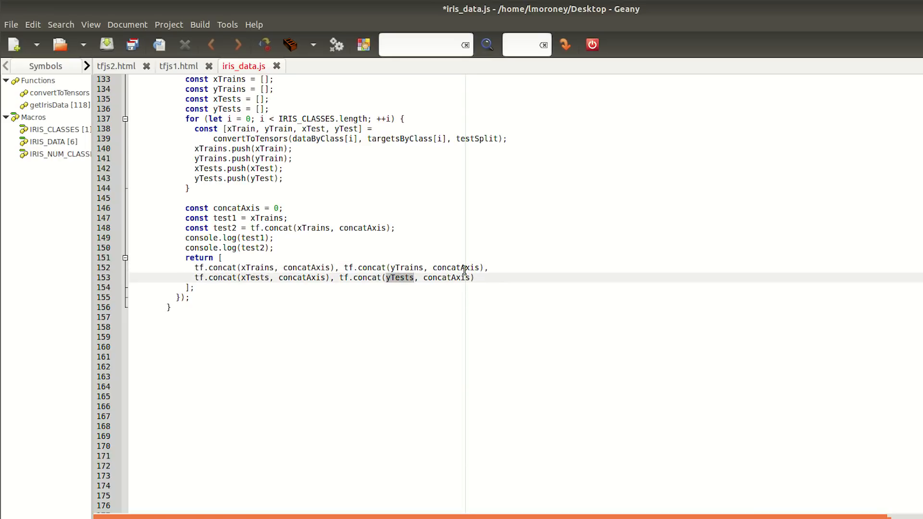
double_click(455, 268)
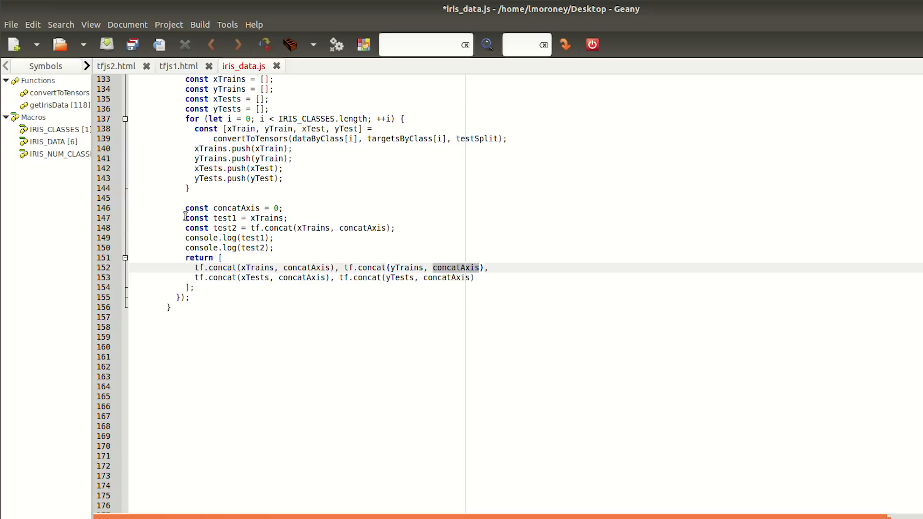
left_click(230, 237)
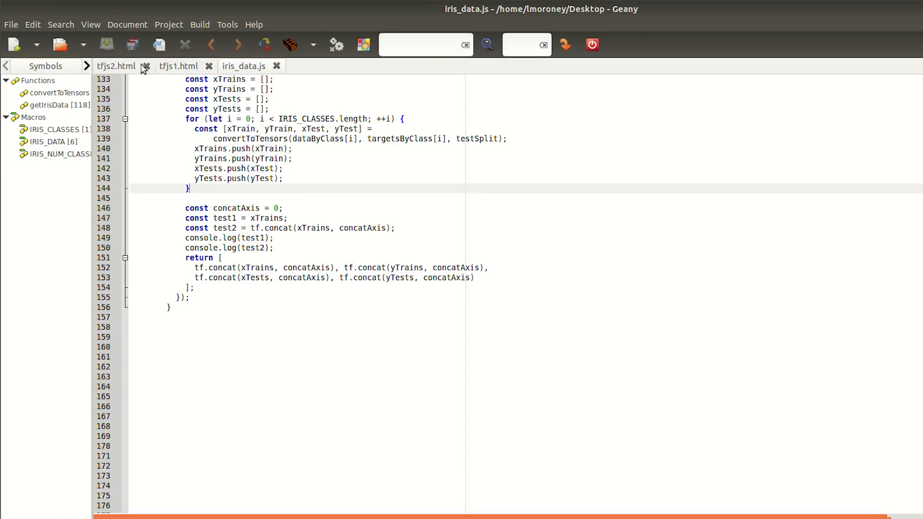
left_click(116, 66)
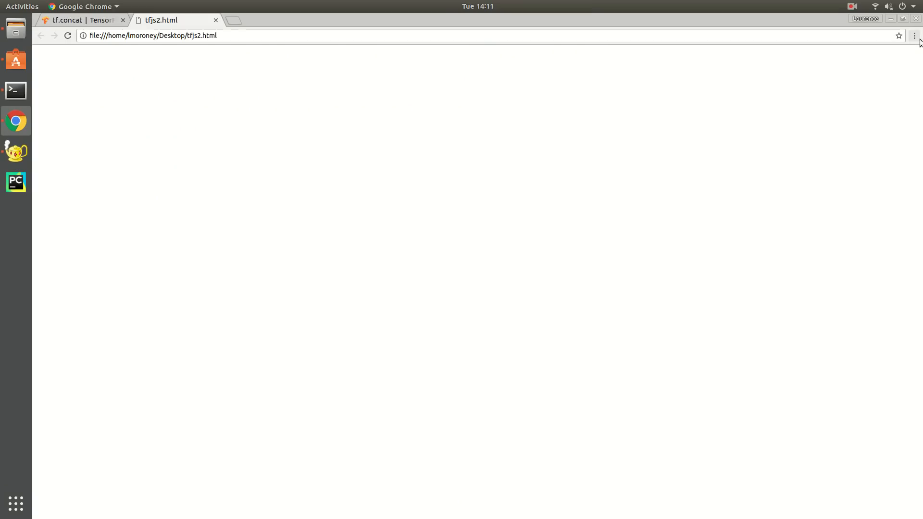
- Show the Developer tools console and expand the concatenated tensor with shape [120, 4]
left_click(913, 35)
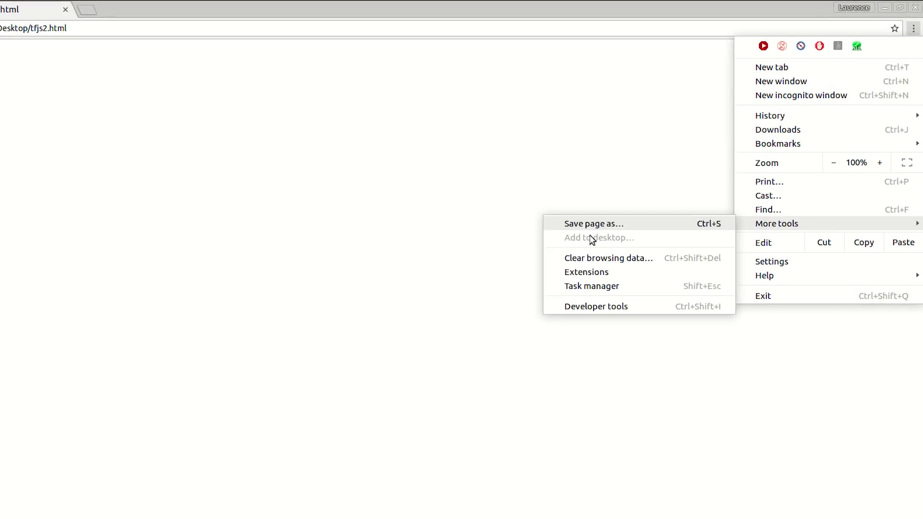
left_click(595, 305)
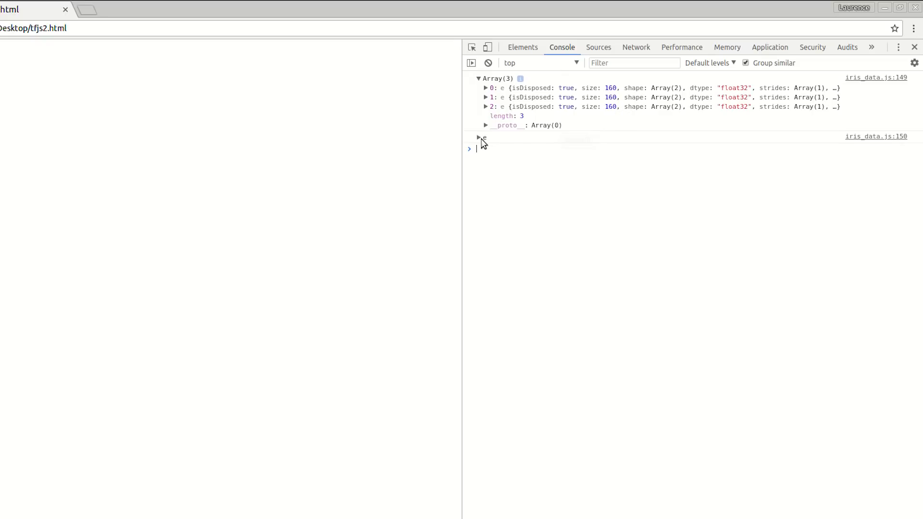
left_click(479, 138)
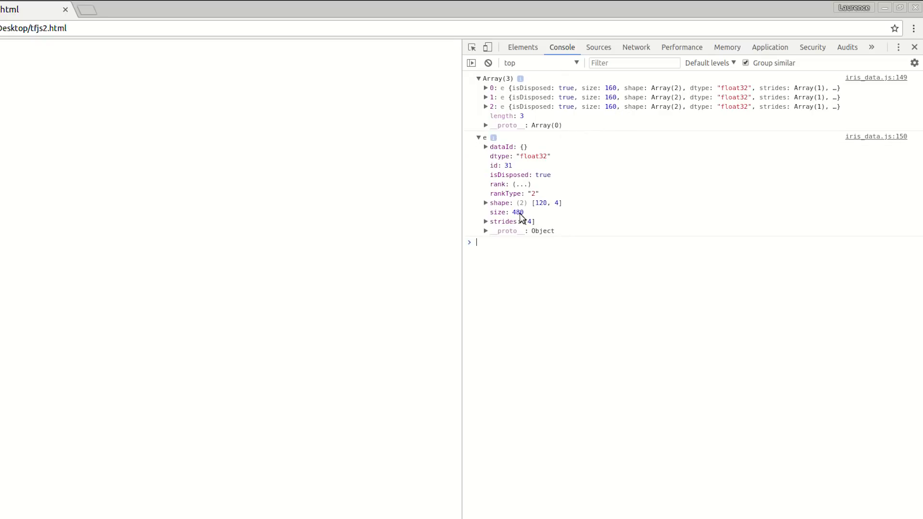